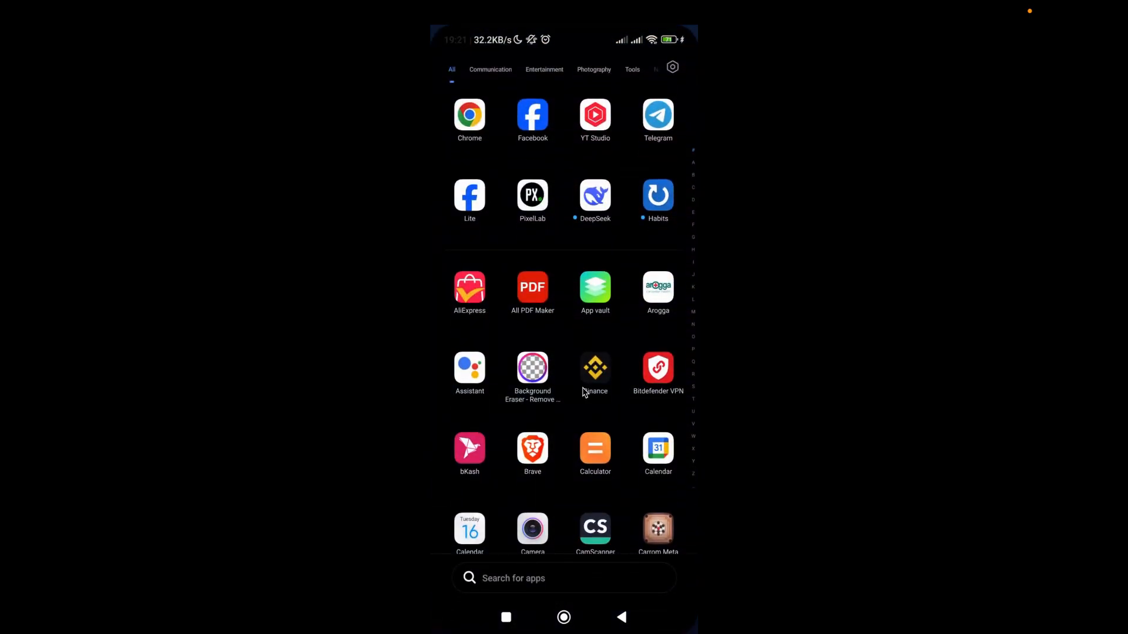
Open the shared 1024terabox.com video link from the Telegram chat.
{"action": "type", "text": "e"}
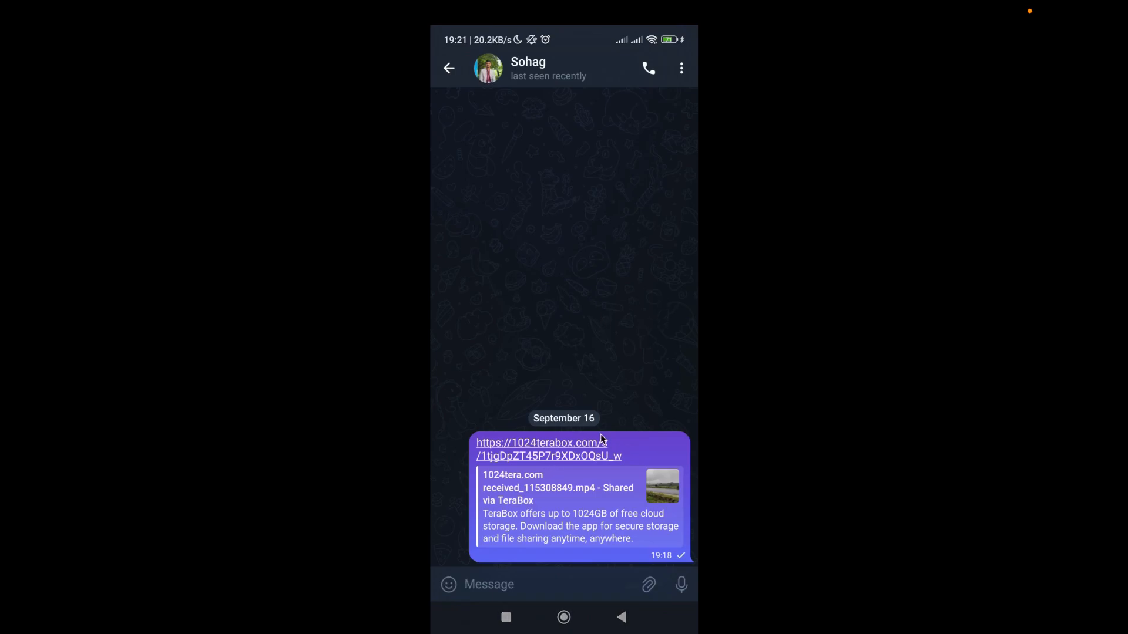
{"action": "left_click", "coordinate": [541, 449]}
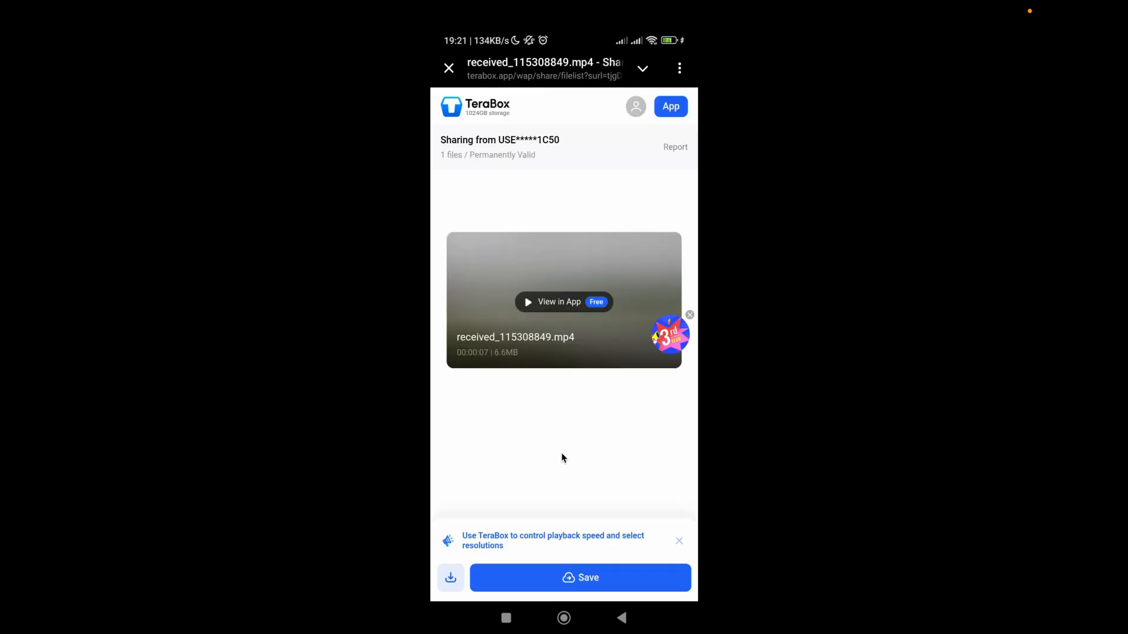
Scroll the share page and bring up the in-app browser's three-dot options menu.
{"action": "scroll", "scroll_direction": "down", "scroll_amount": 3}
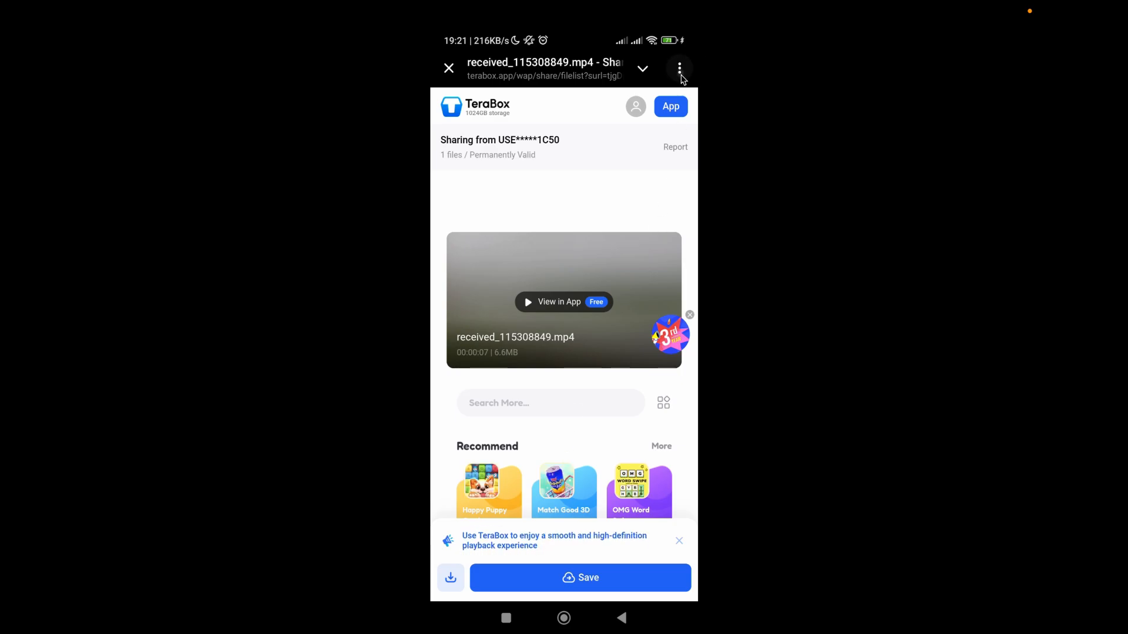
{"action": "left_click", "coordinate": [679, 68]}
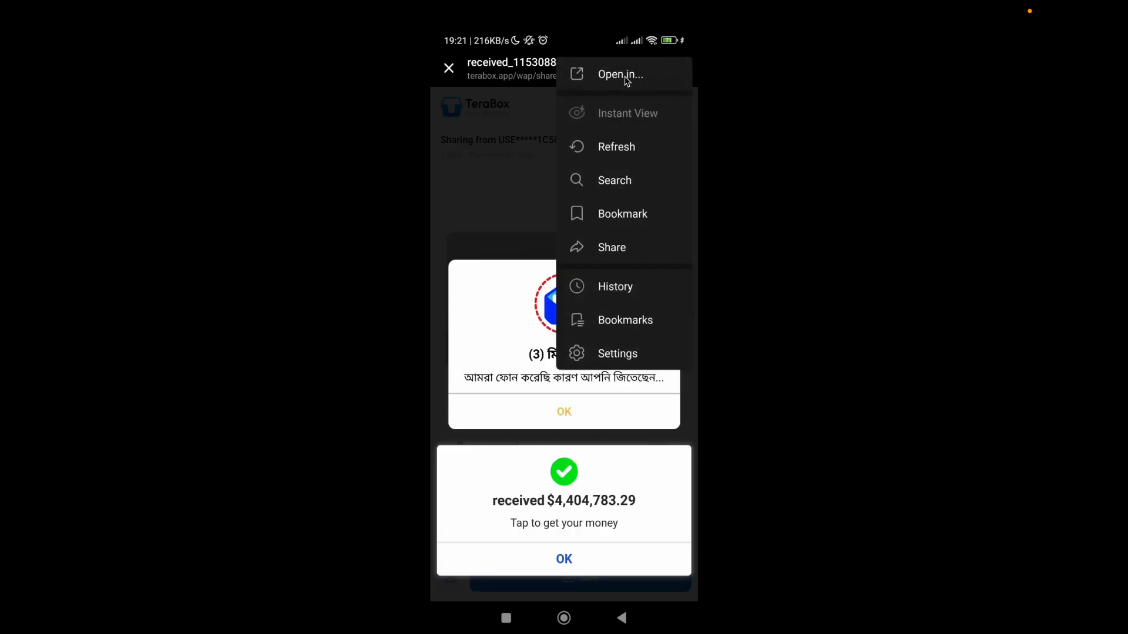
Choose 'Open in...' to load the share page in Chrome as the desktop site.
{"action": "left_click", "coordinate": [620, 74]}
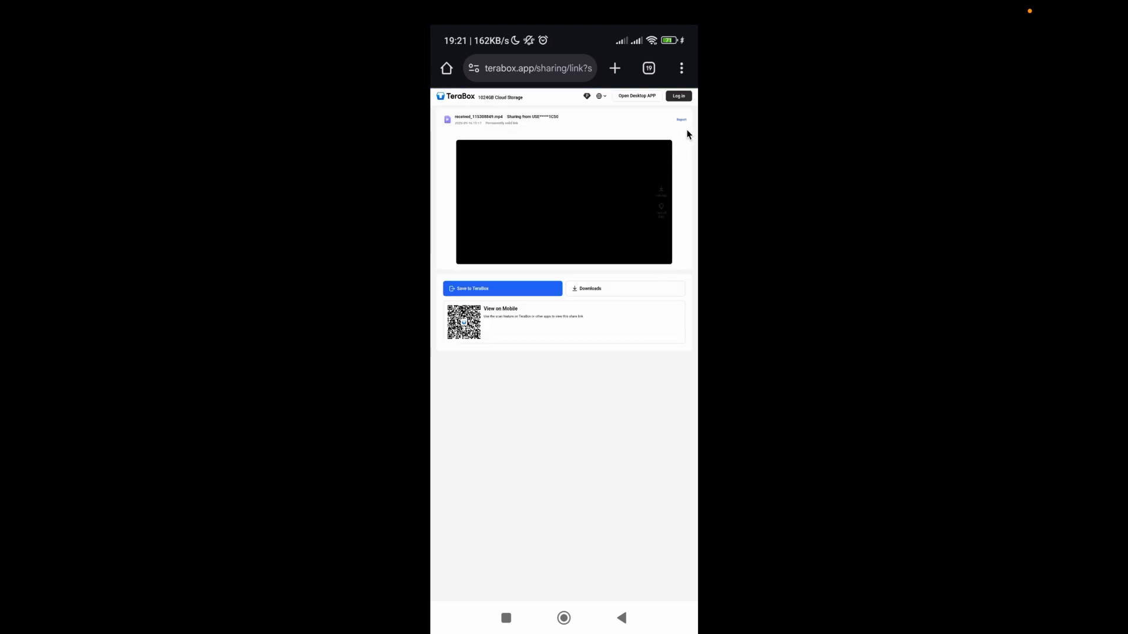
Try playing the video (no connection error) and bring up the Select language picker.
{"action": "left_click", "coordinate": [680, 68]}
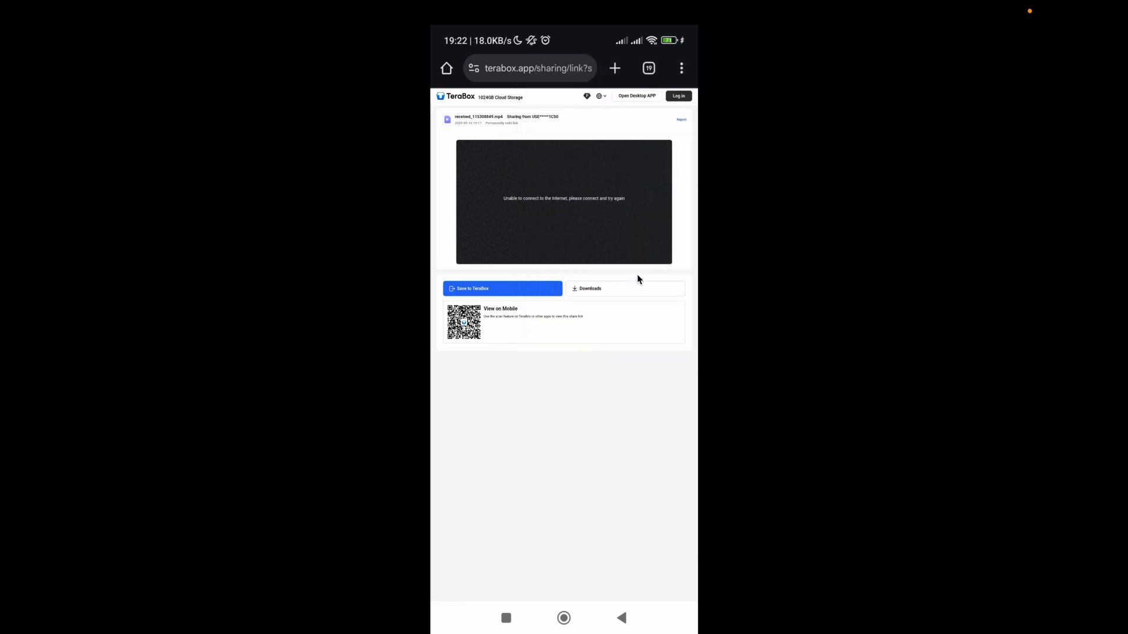
{"action": "left_click", "coordinate": [600, 95]}
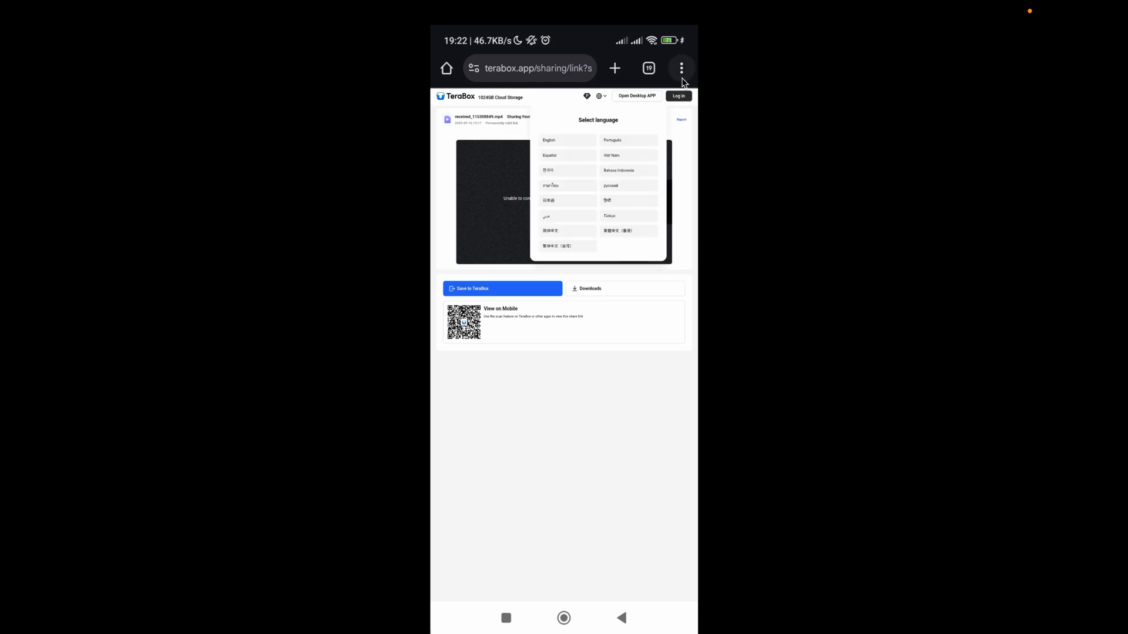